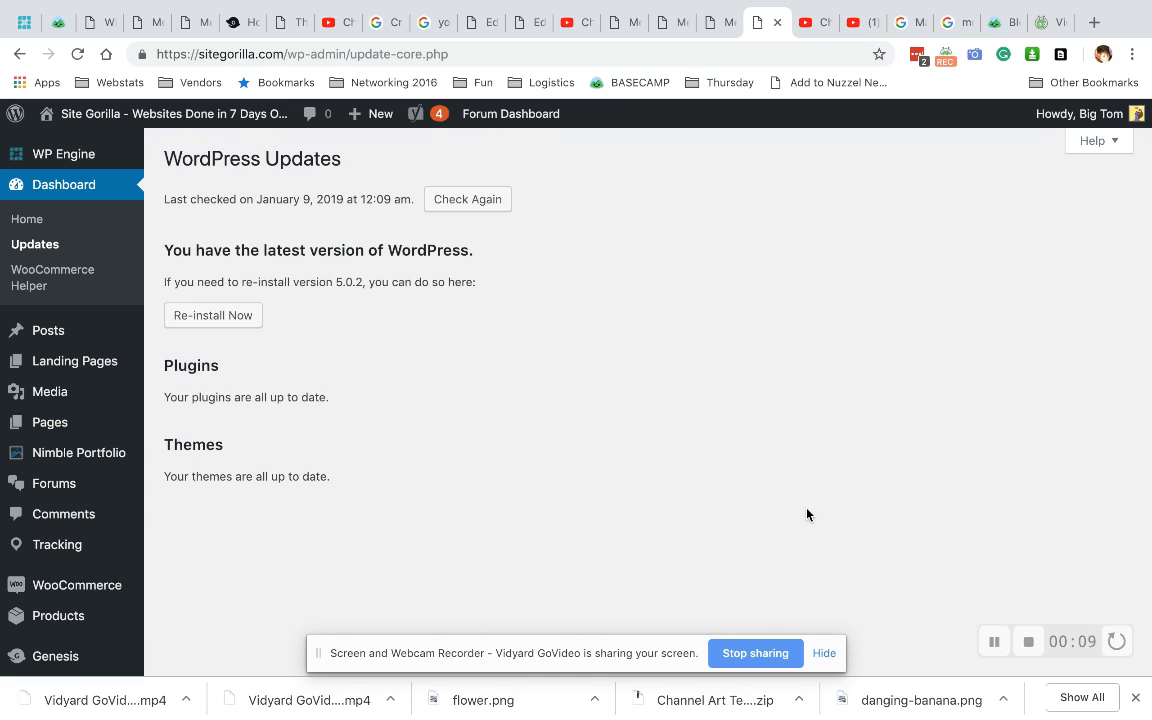
{"action": "mouse_move", "coordinate": [544, 476]}
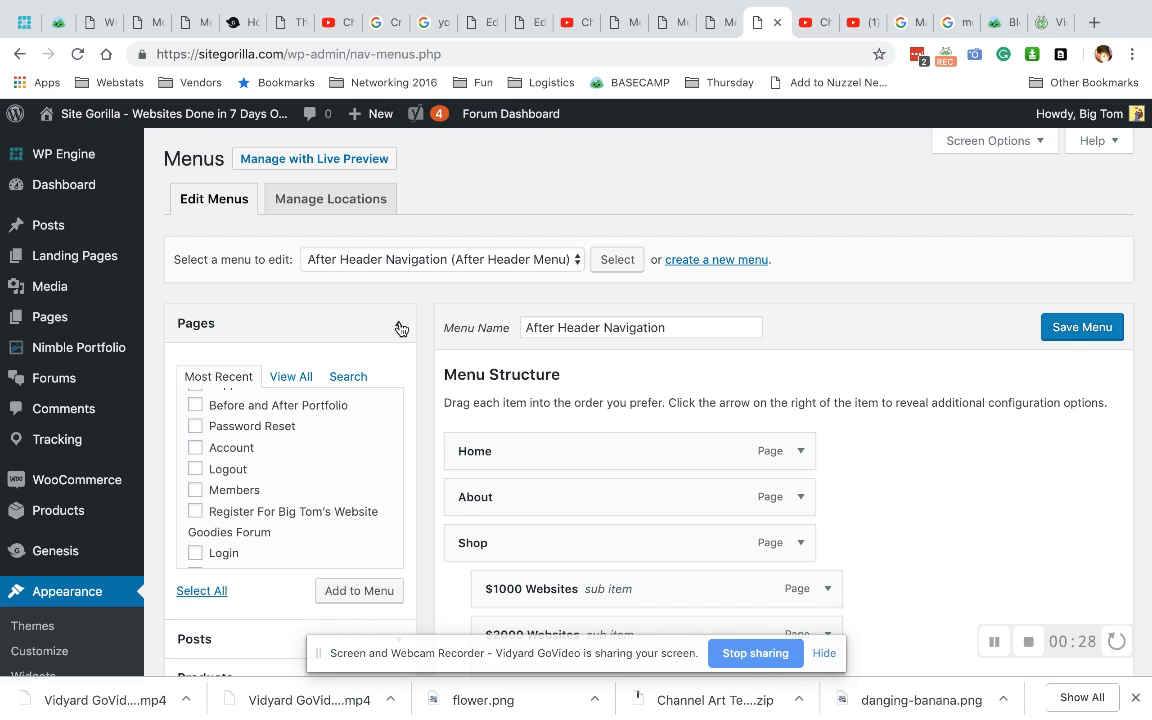
Browse the Posts panel's View All and Search lists, then tick E-commerce Shopping Carts under Most Recent.
{"action": "left_click", "coordinate": [396, 324]}
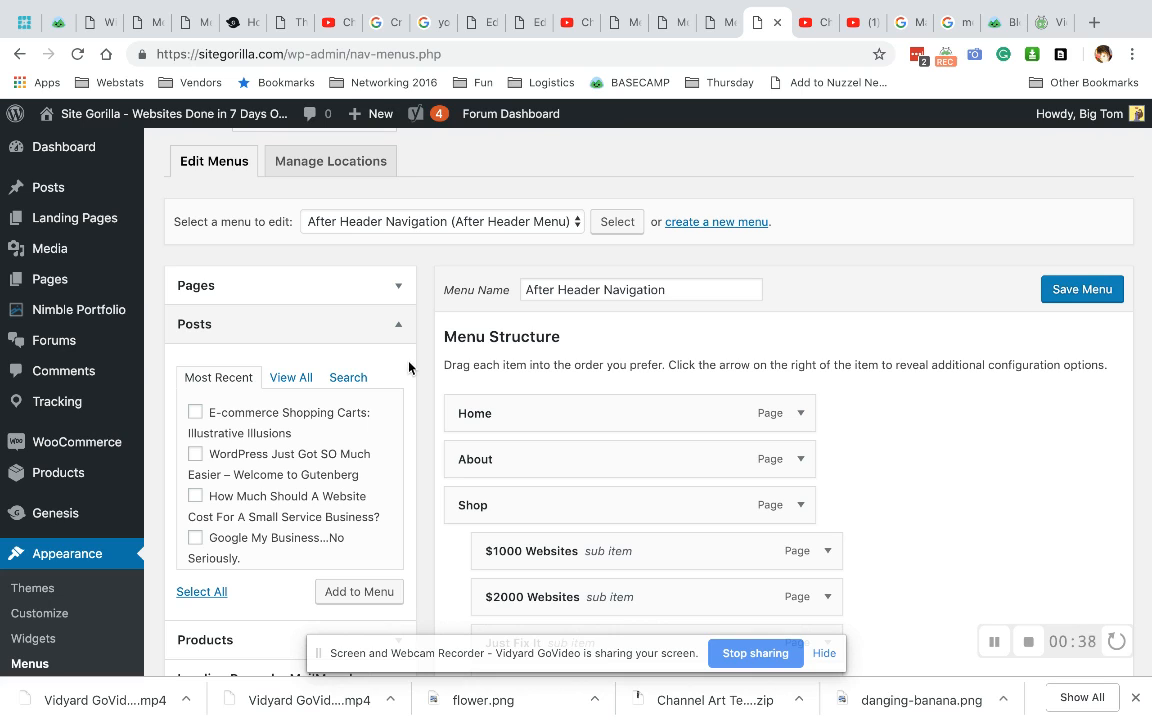
{"action": "mouse_move", "coordinate": [206, 424]}
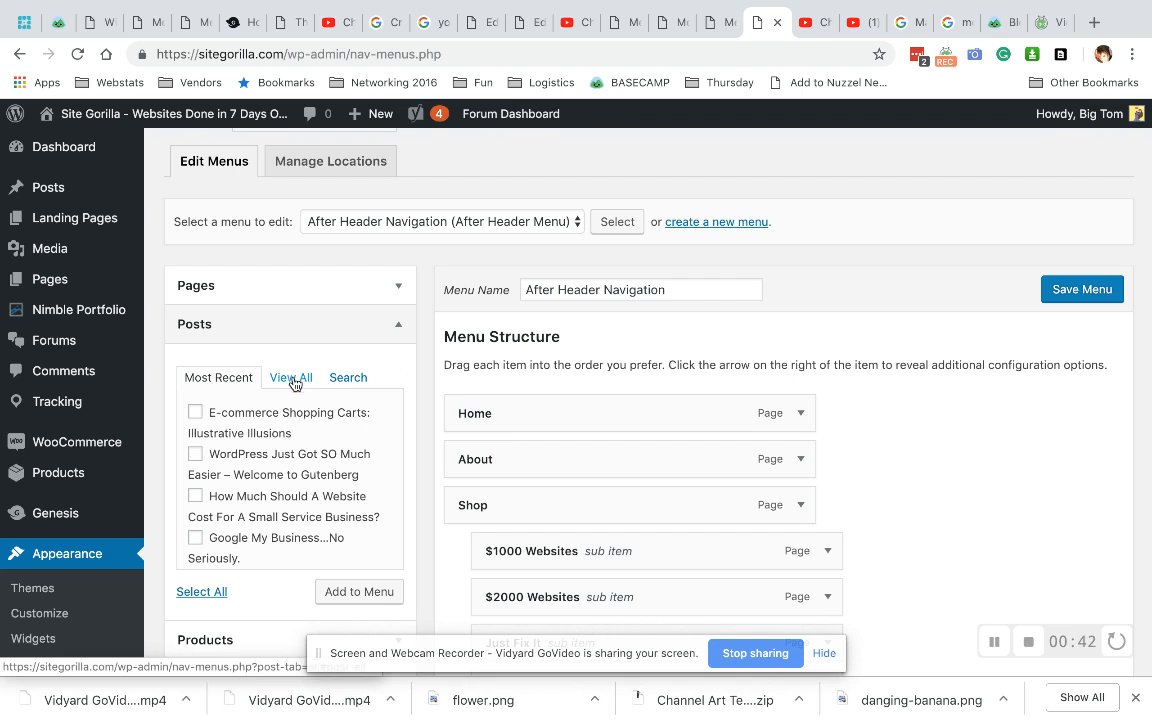
{"action": "left_click", "coordinate": [292, 376]}
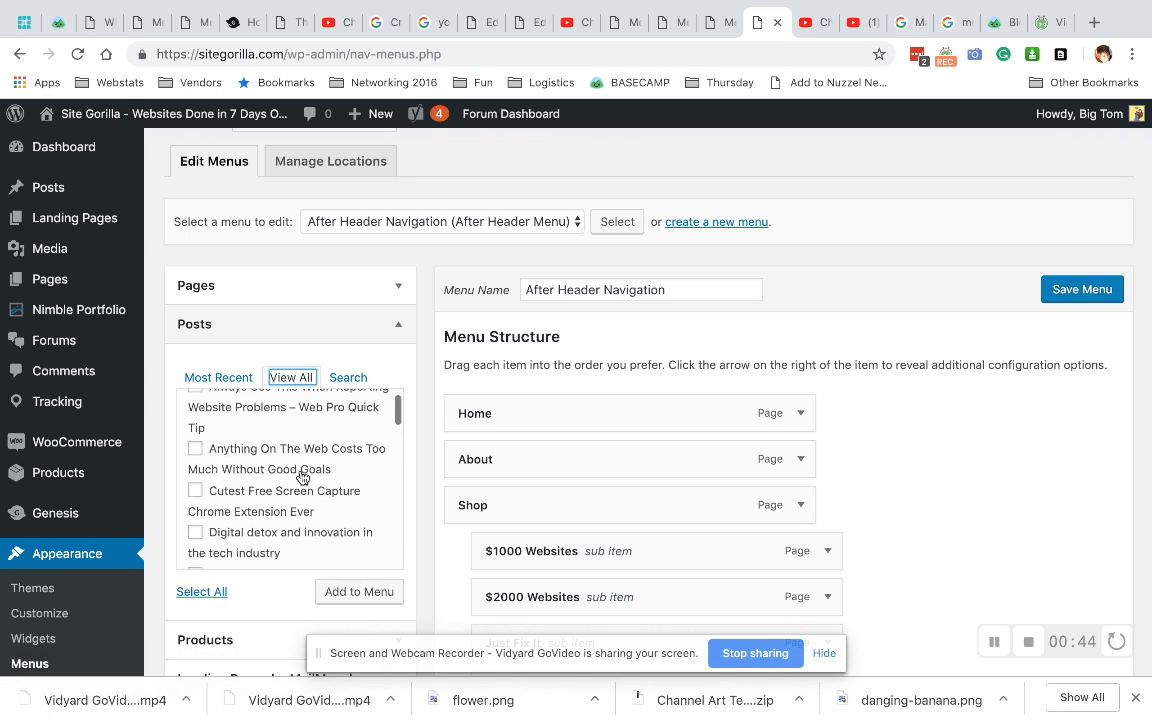
{"action": "left_click", "coordinate": [348, 376]}
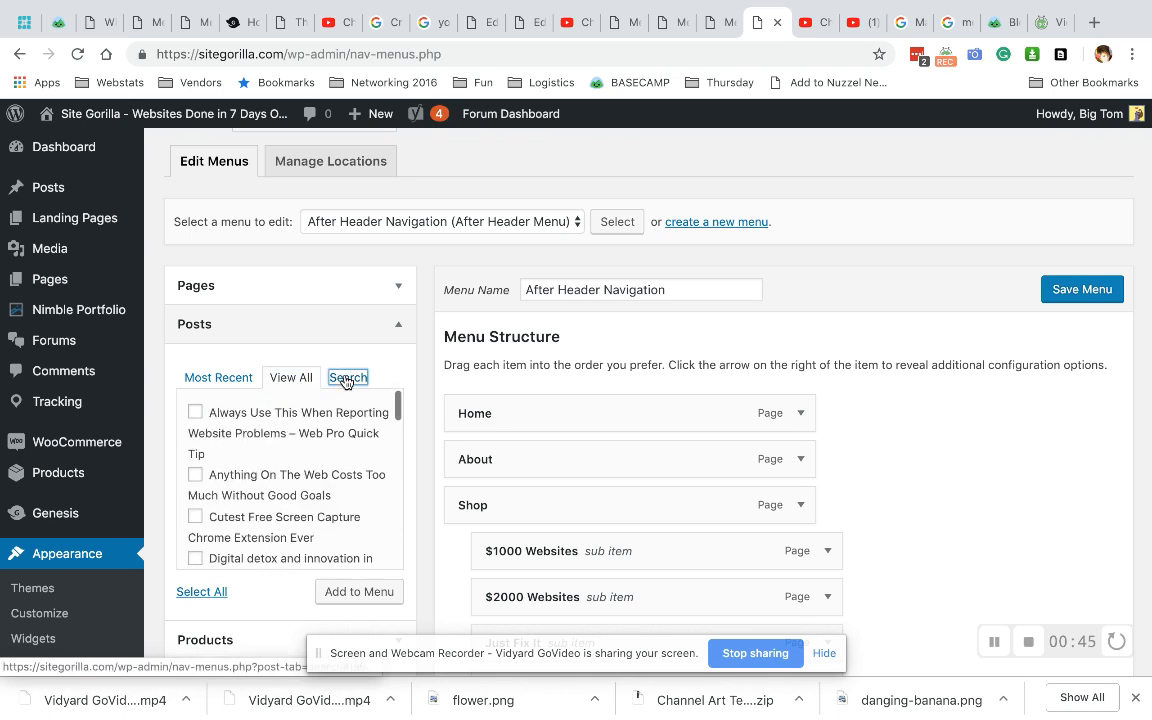
{"action": "left_click", "coordinate": [348, 376]}
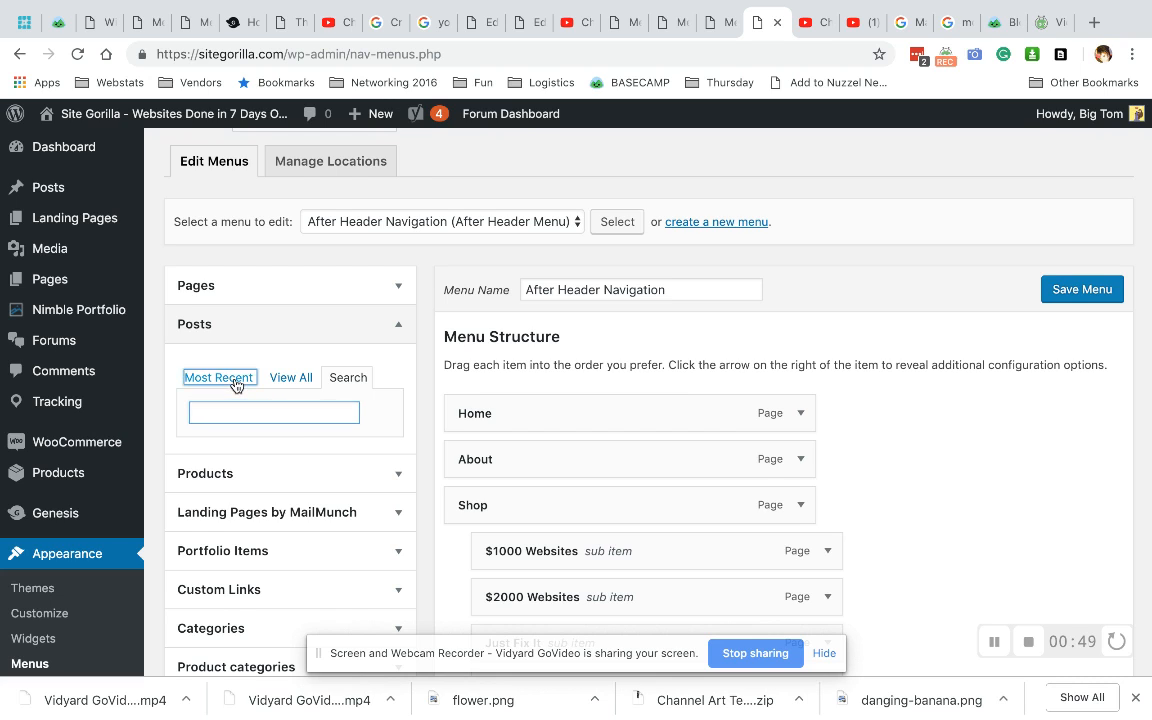
{"action": "left_click", "coordinate": [218, 376]}
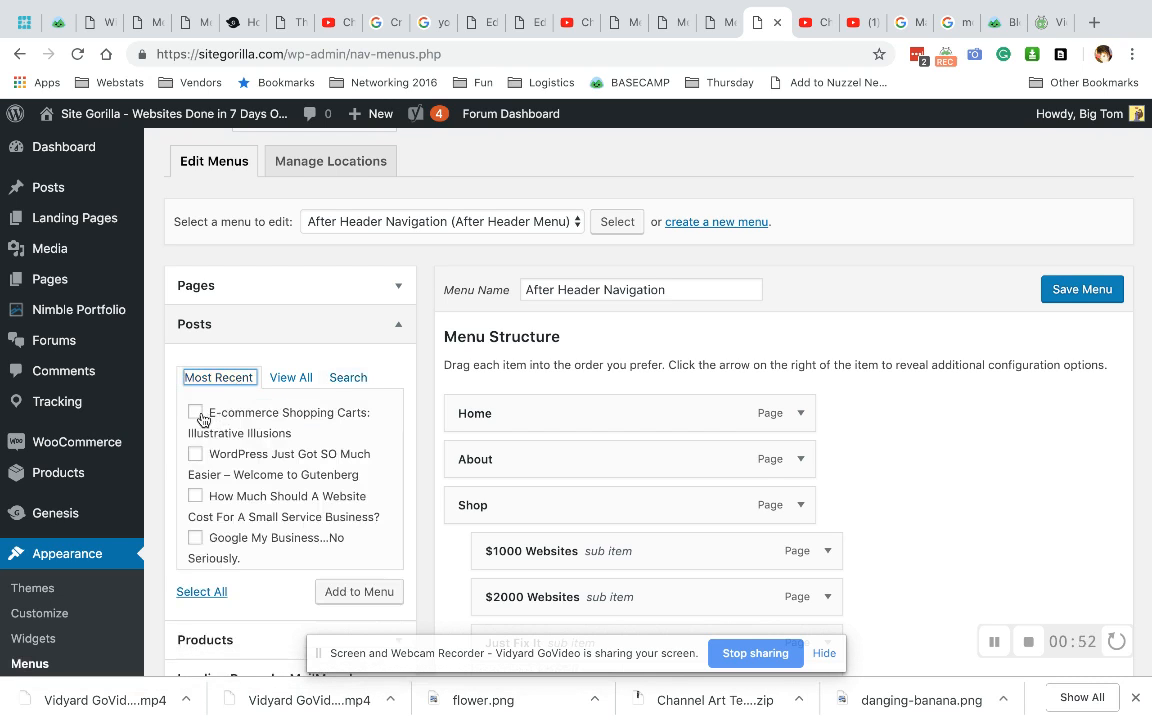
{"action": "left_click", "coordinate": [196, 412]}
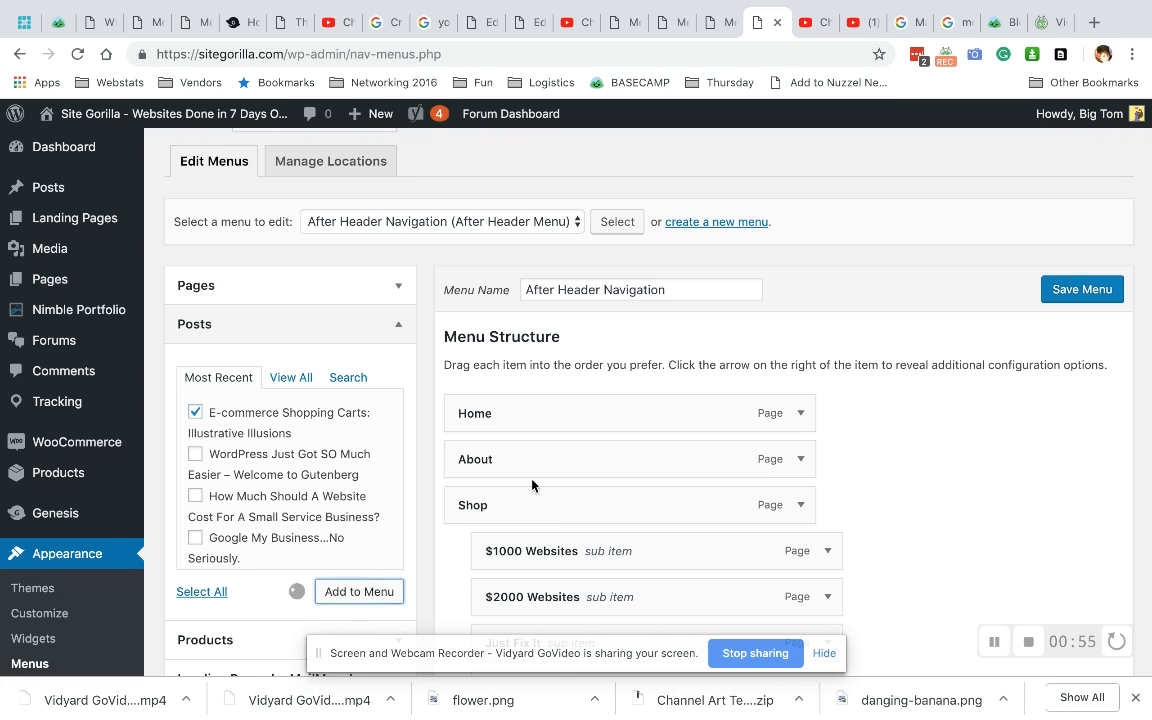
Scroll through the Menu Structure to position the new post item.
{"action": "scroll", "scroll_direction": "down", "scroll_amount": 3}
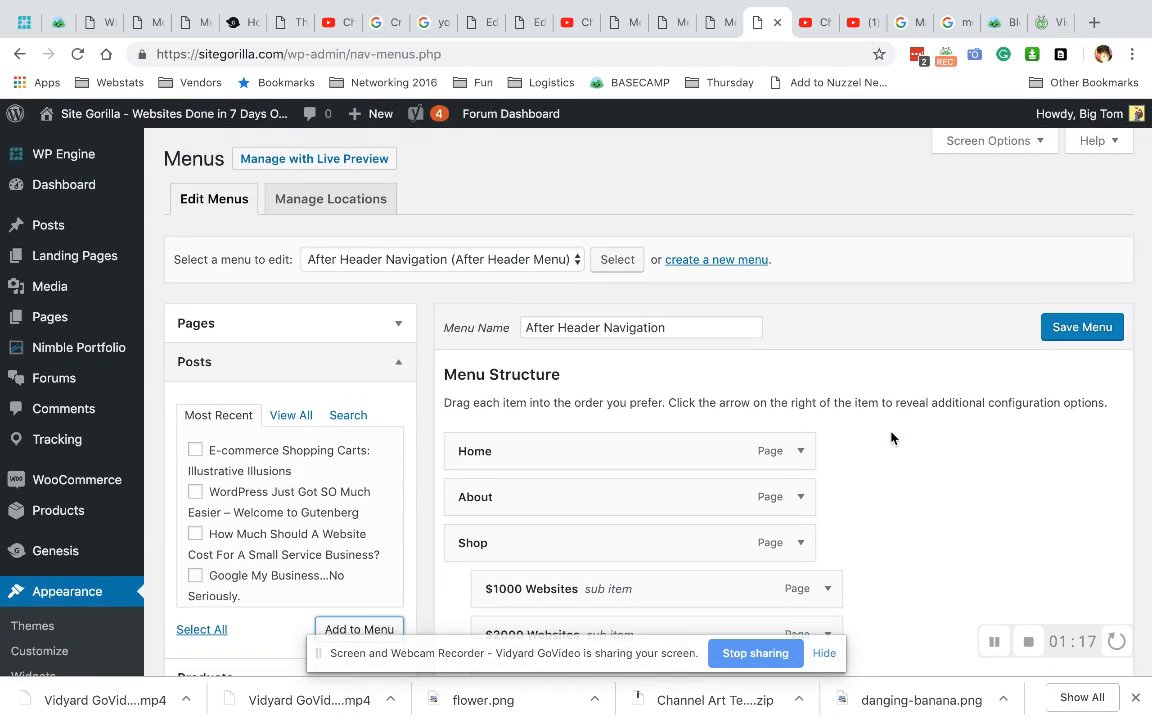
Save the After Header Navigation menu and visit the live Site Gorilla homepage.
{"action": "left_click", "coordinate": [440, 260]}
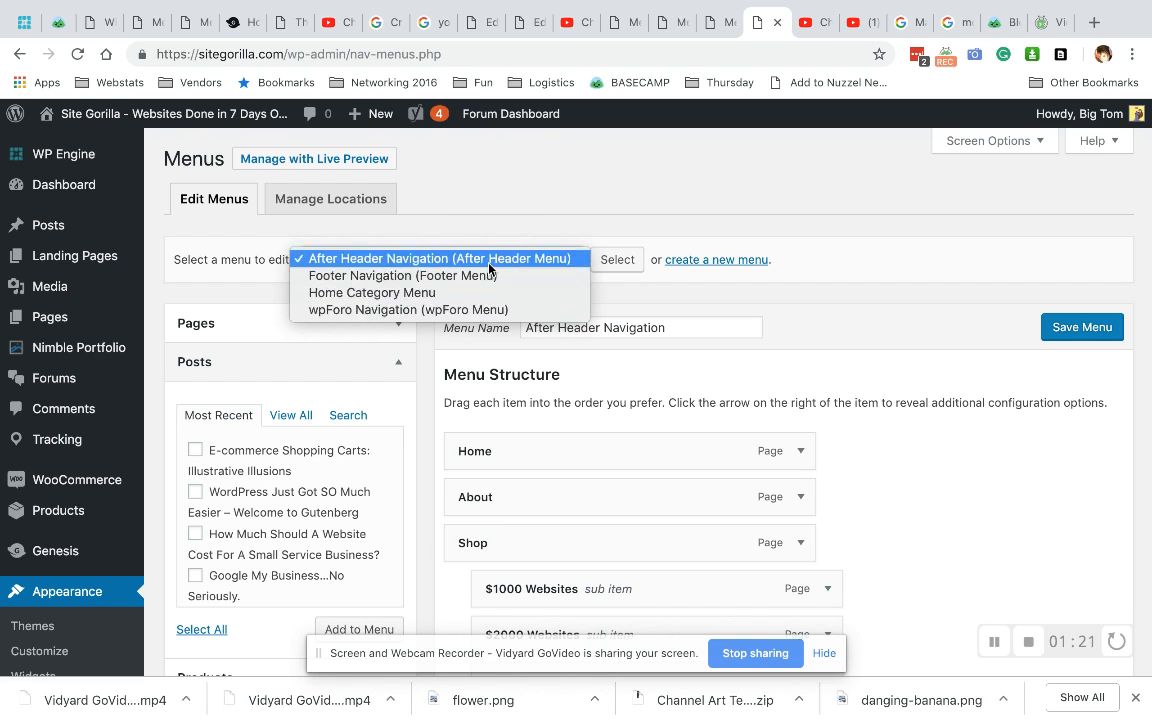
{"action": "mouse_move", "coordinate": [504, 268]}
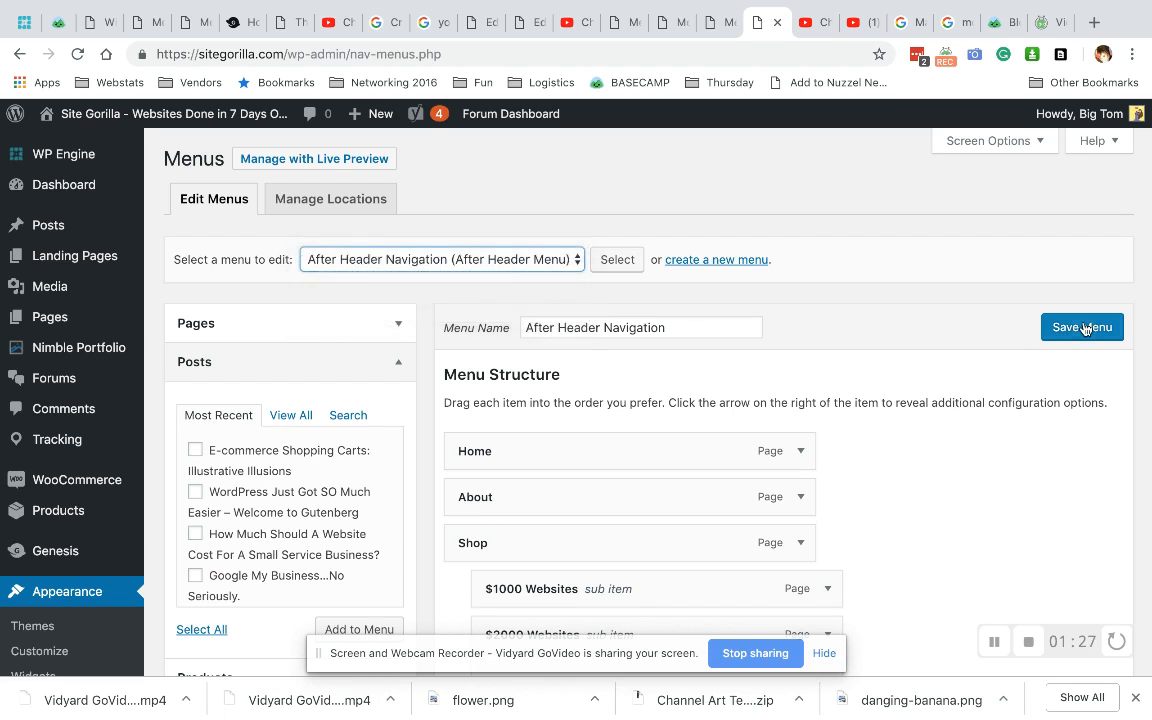
{"action": "left_click", "coordinate": [1082, 328]}
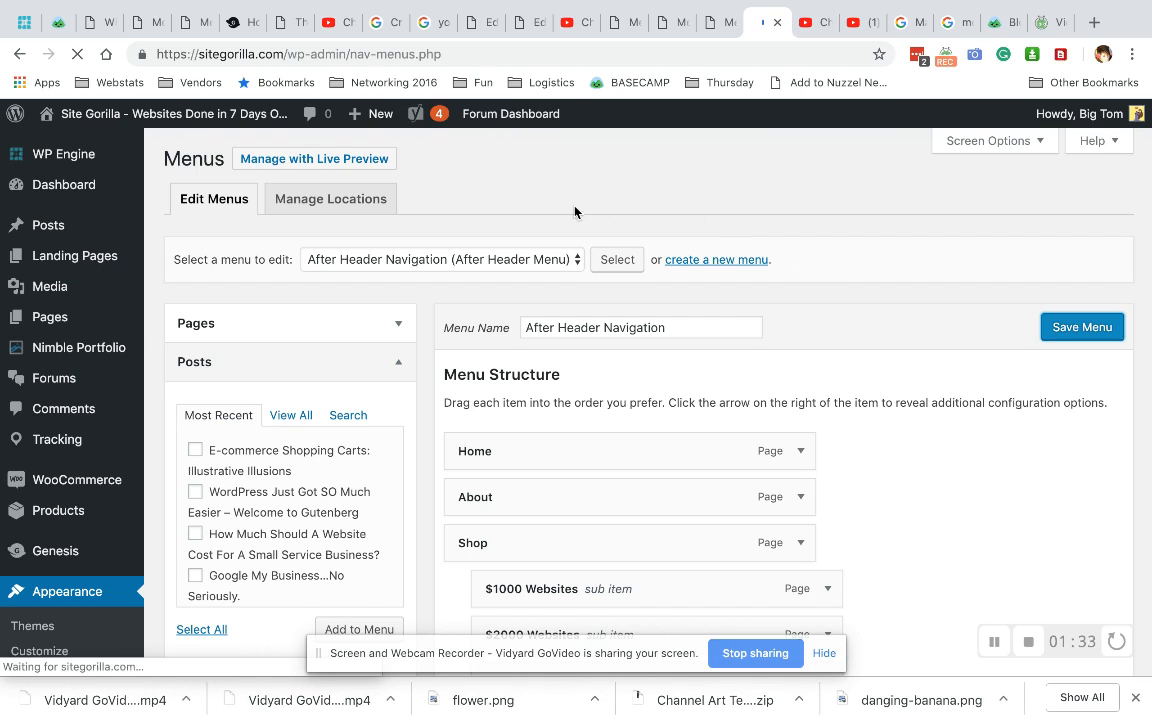
{"action": "left_click", "coordinate": [1080, 326]}
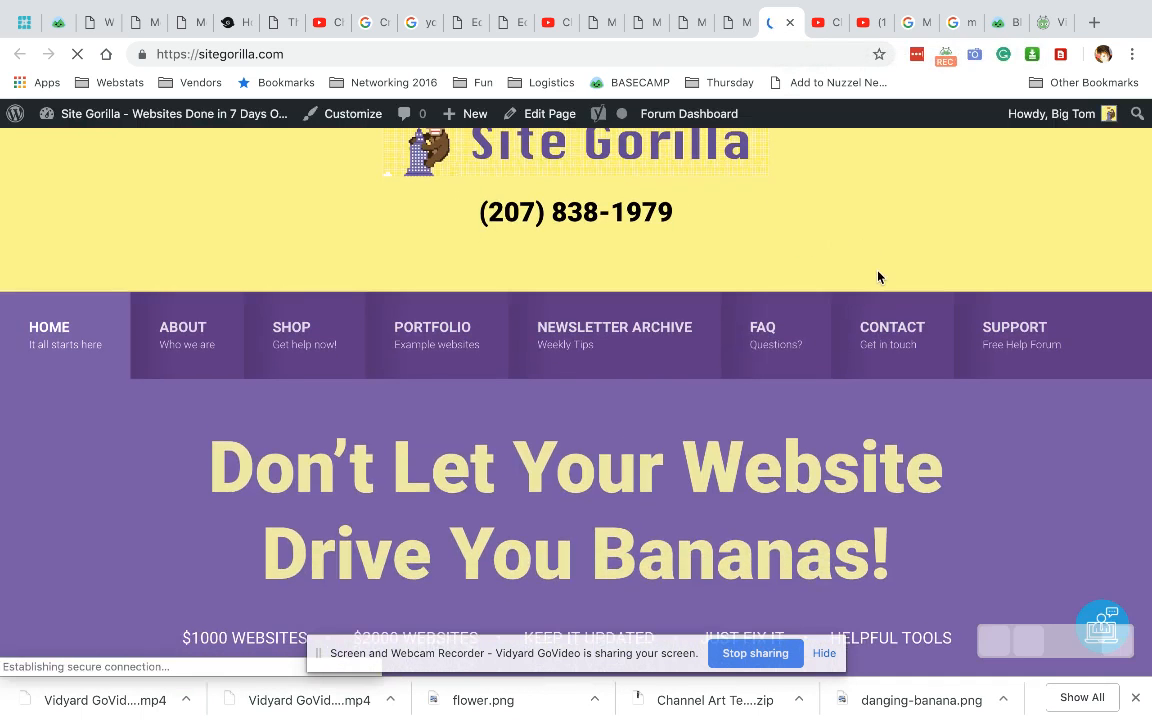
{"action": "mouse_move", "coordinate": [892, 336]}
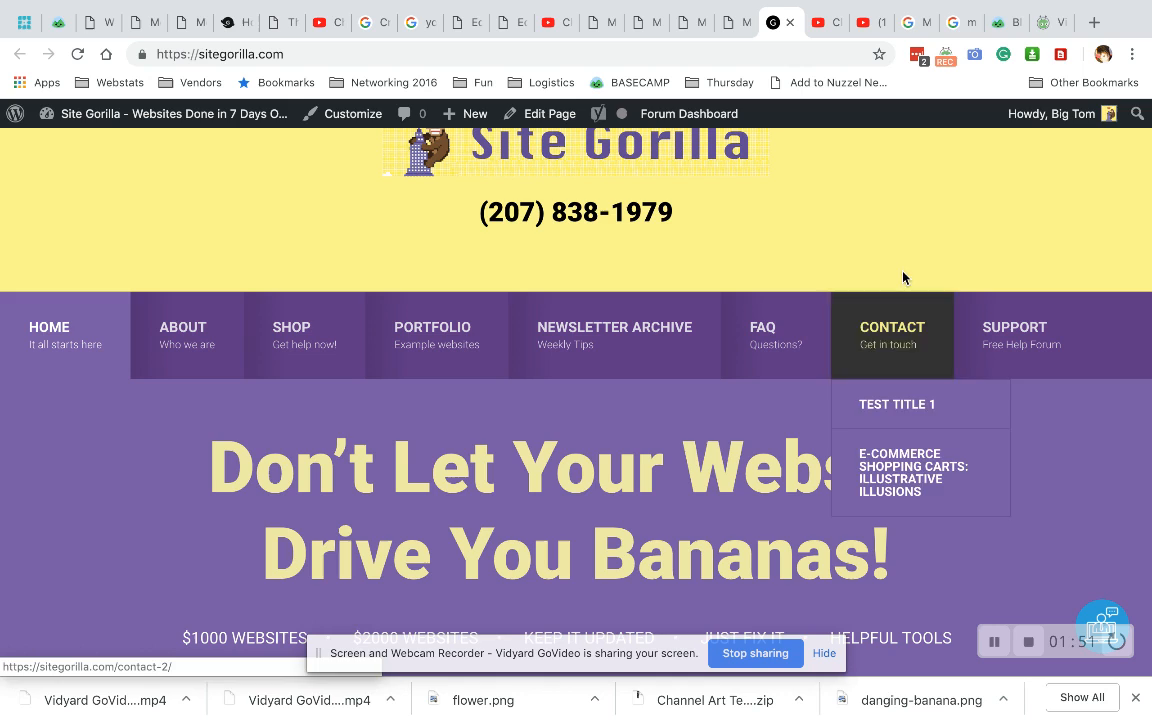
{"action": "mouse_move", "coordinate": [908, 264]}
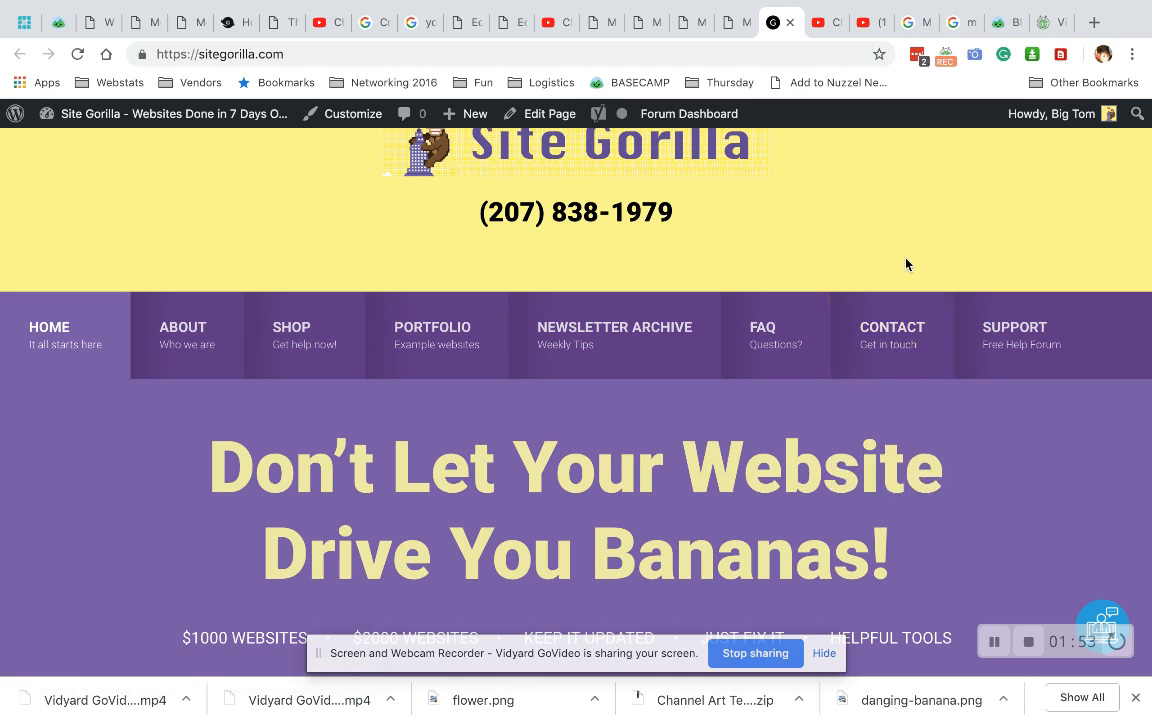